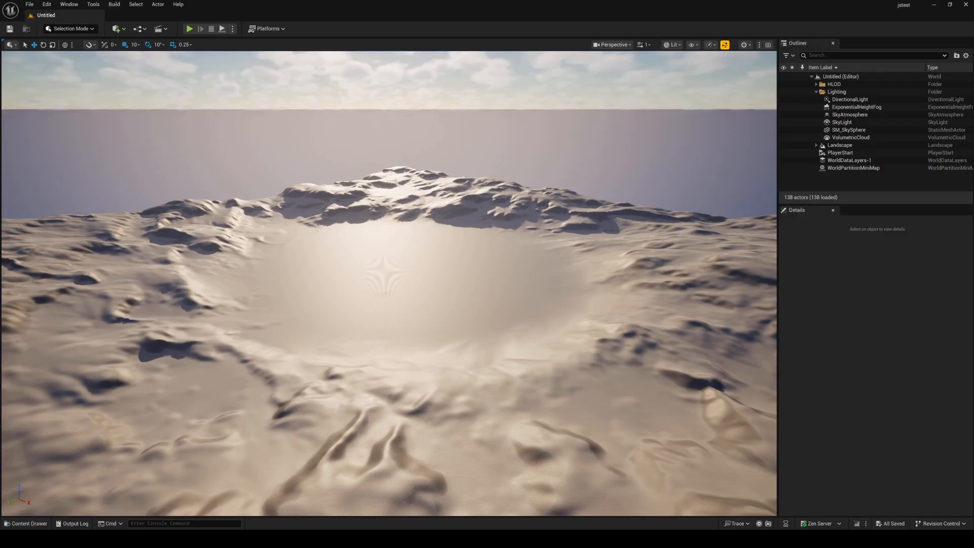
Step: Show the Plugins browser filtered to 'metahuman creator' with Core Tech and Creator enabled
left_click(45, 4)
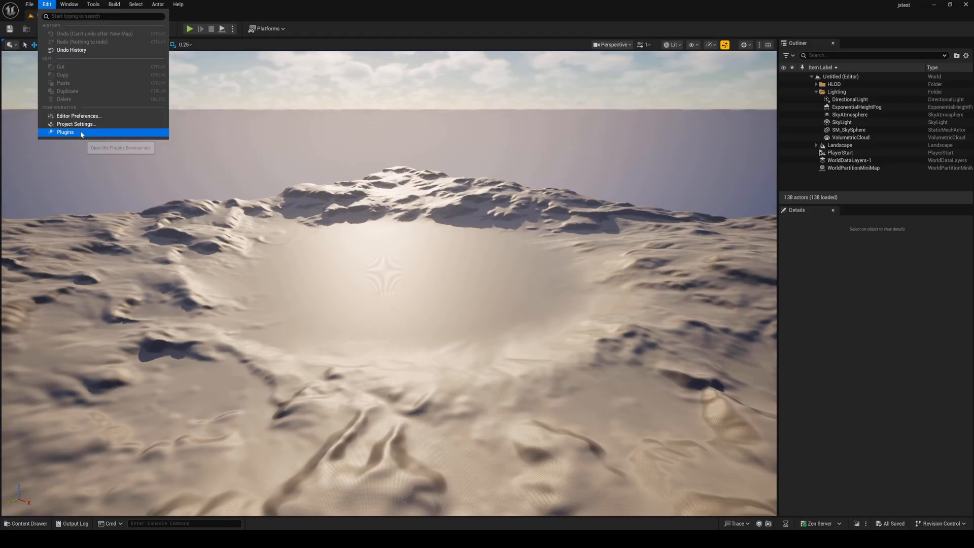
left_click(65, 132)
type("metahuman creator")
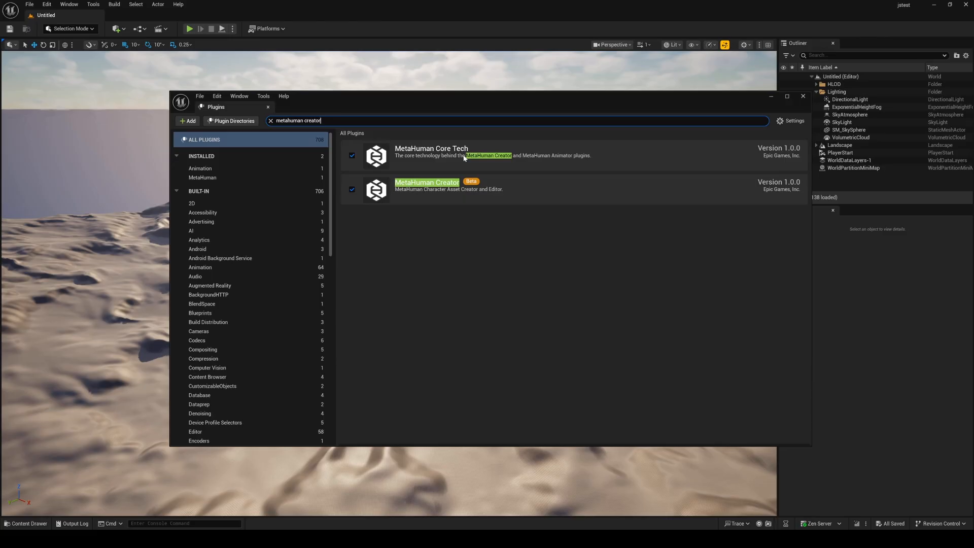
left_click(803, 97)
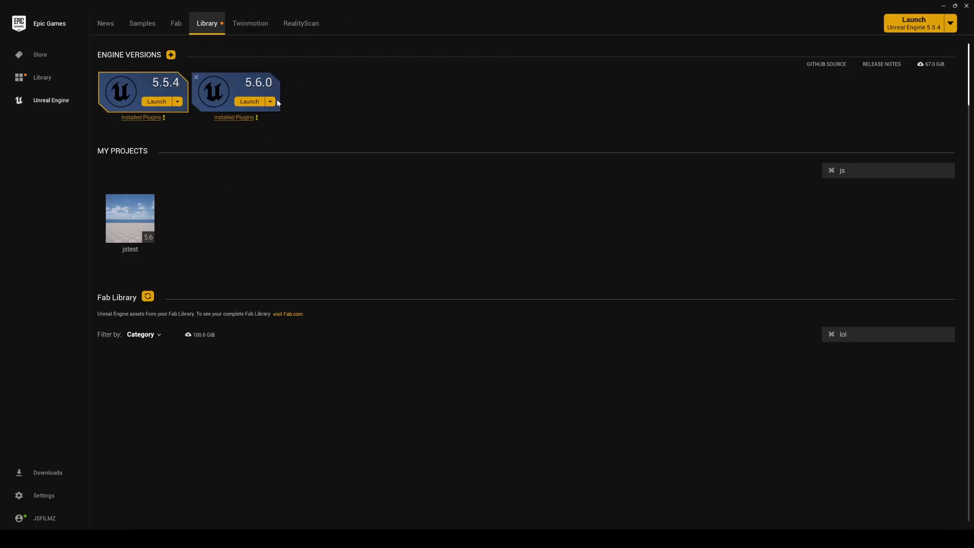
left_click(269, 101)
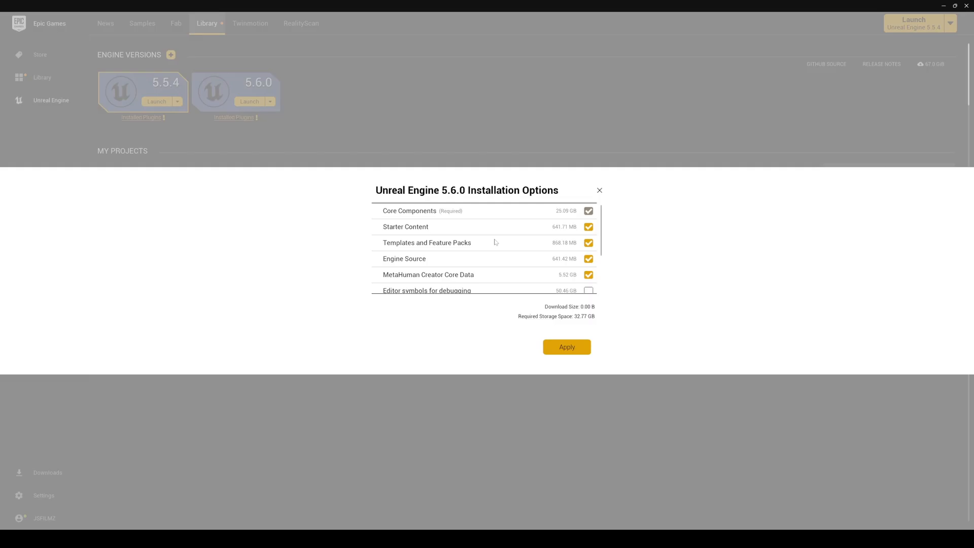
mouse_move(475, 280)
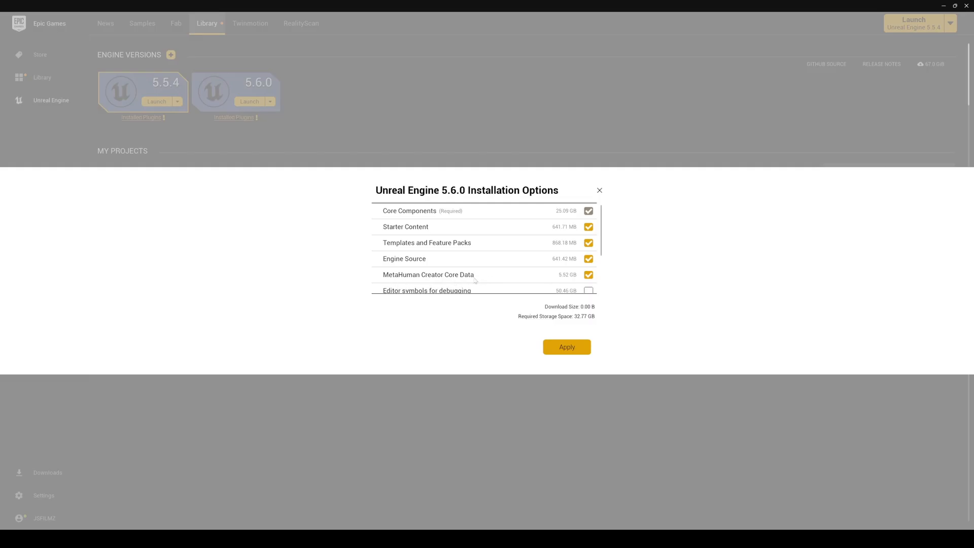
mouse_move(600, 191)
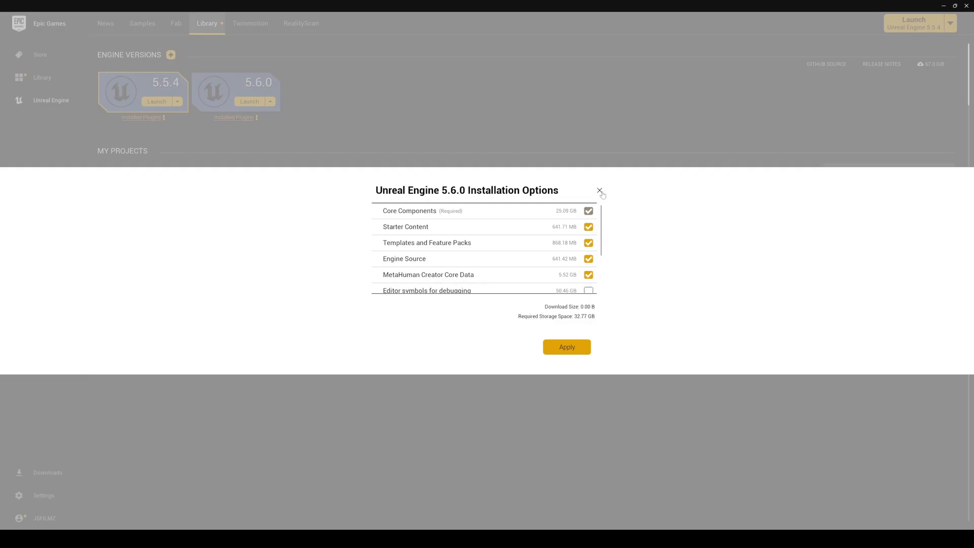
left_click(600, 189)
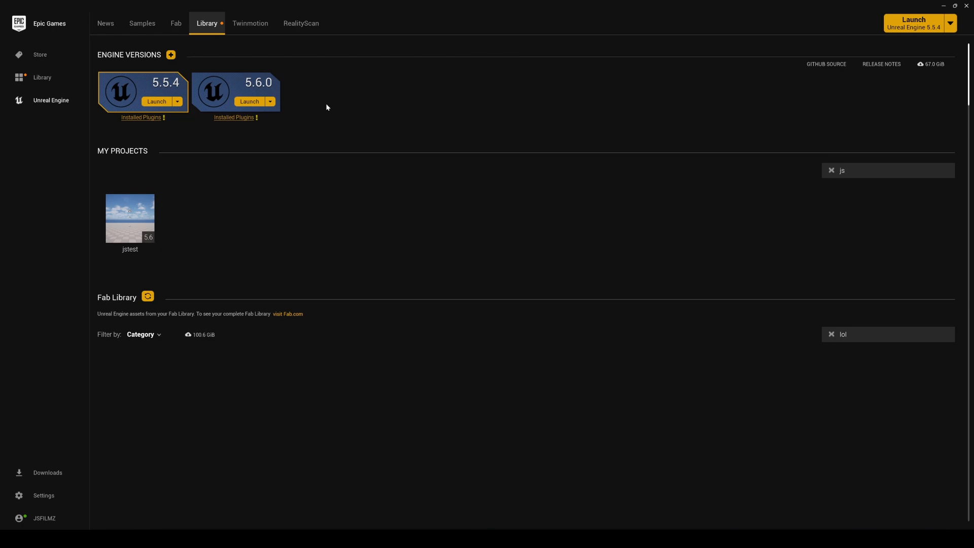
mouse_move(301, 116)
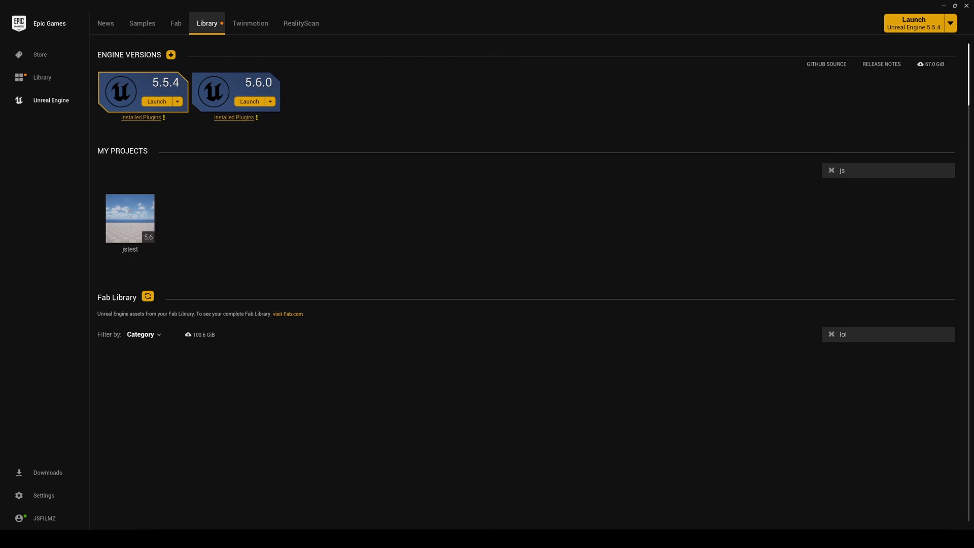
double_click(130, 218)
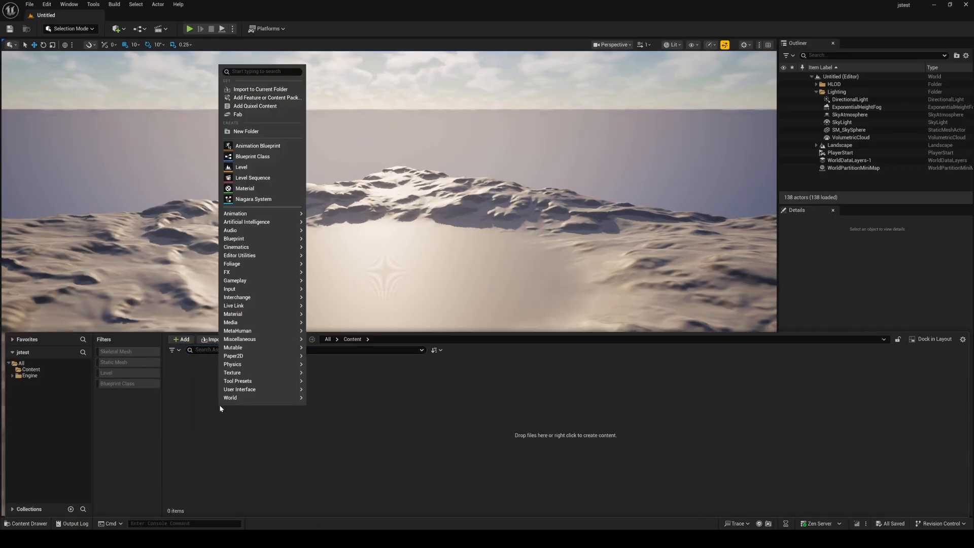
Step: Create a new Content folder named JSMeta and go into it
left_click(245, 131)
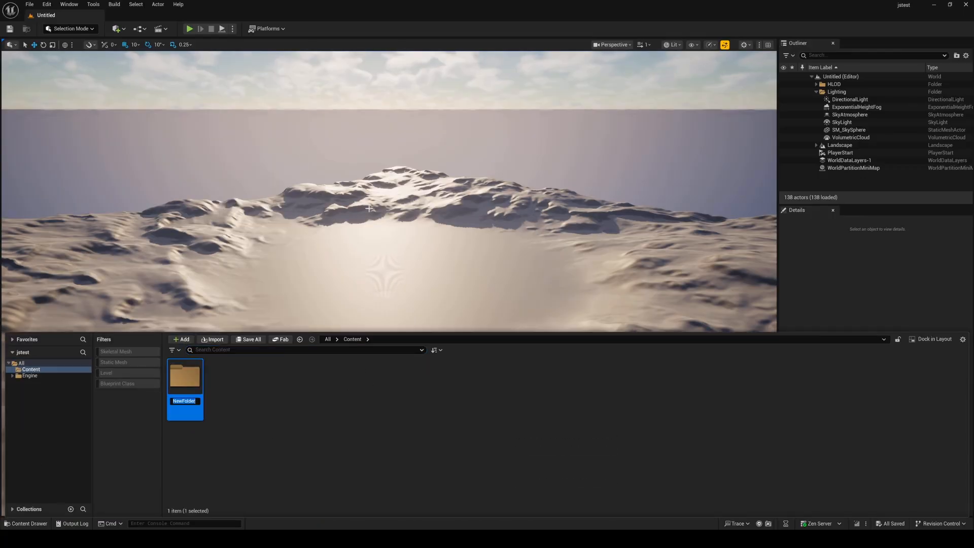
type("JSMeta")
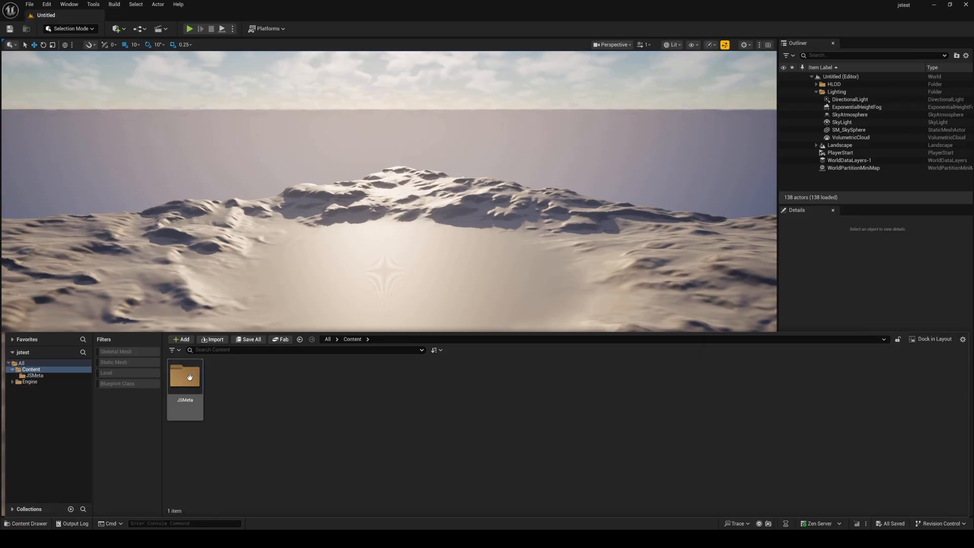
double_click(185, 376)
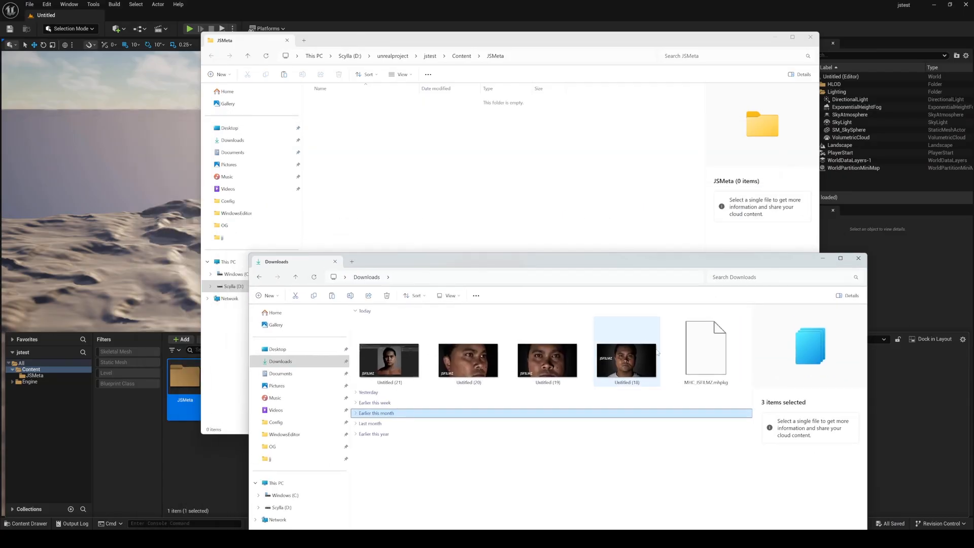
Step: Copy MHC_JSFILMZ.mhpkg from Downloads into Content\JSMeta and close Explorer
left_click(705, 348)
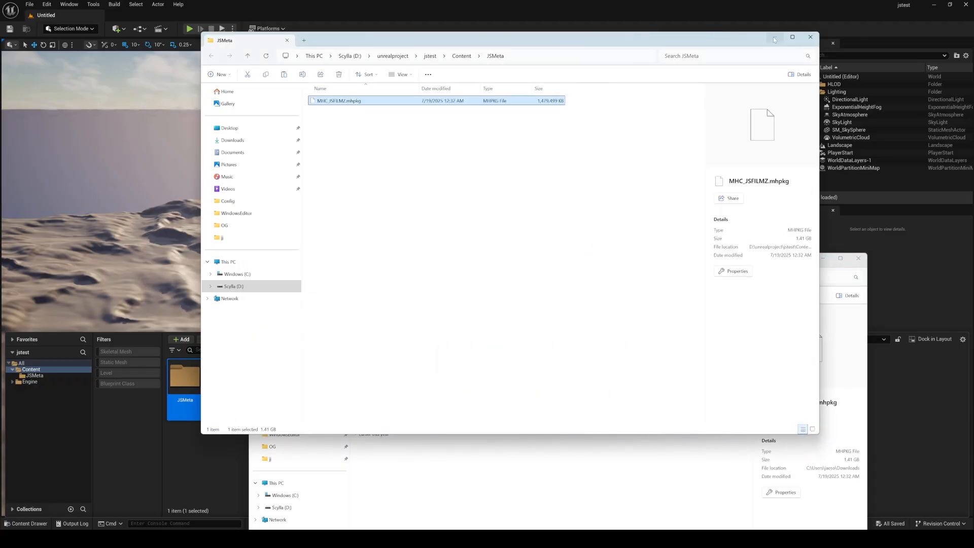
left_click(809, 37)
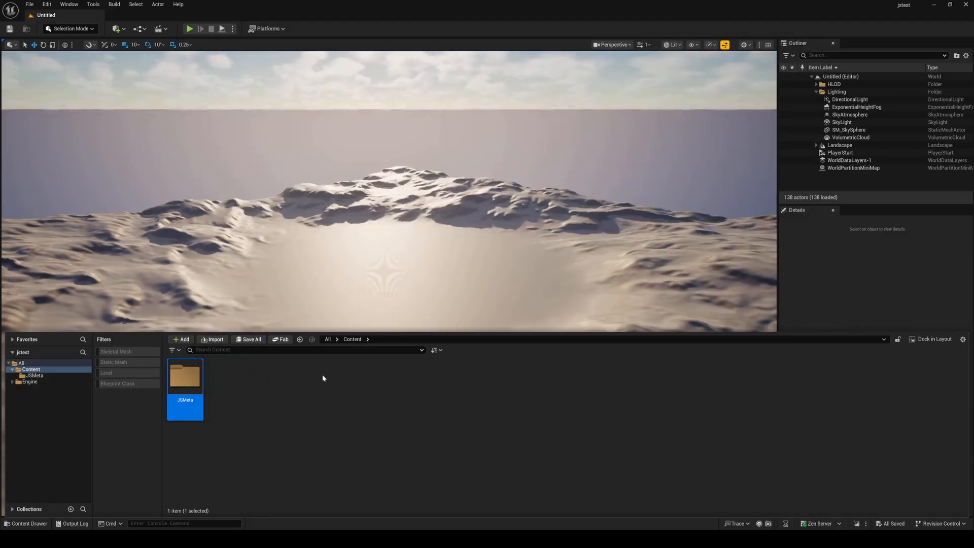
Step: Import the detected MetaHuman package and select the MHC_JSFILMZ character asset in JSMeta
double_click(184, 376)
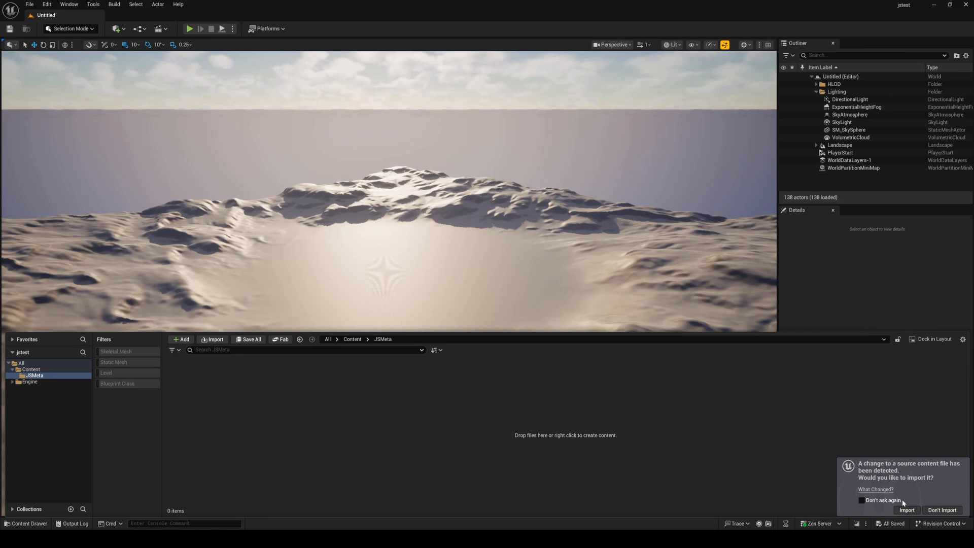
mouse_move(944, 490)
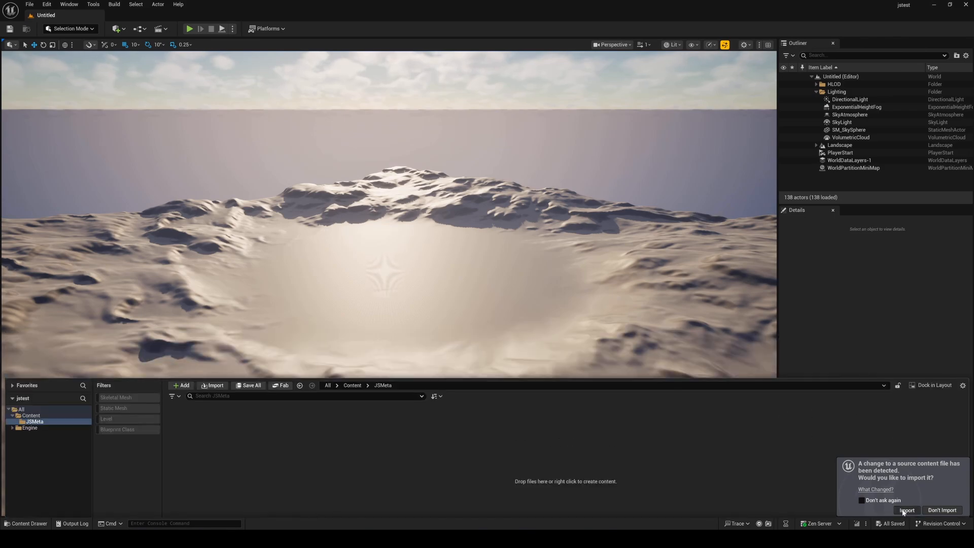
left_click(906, 511)
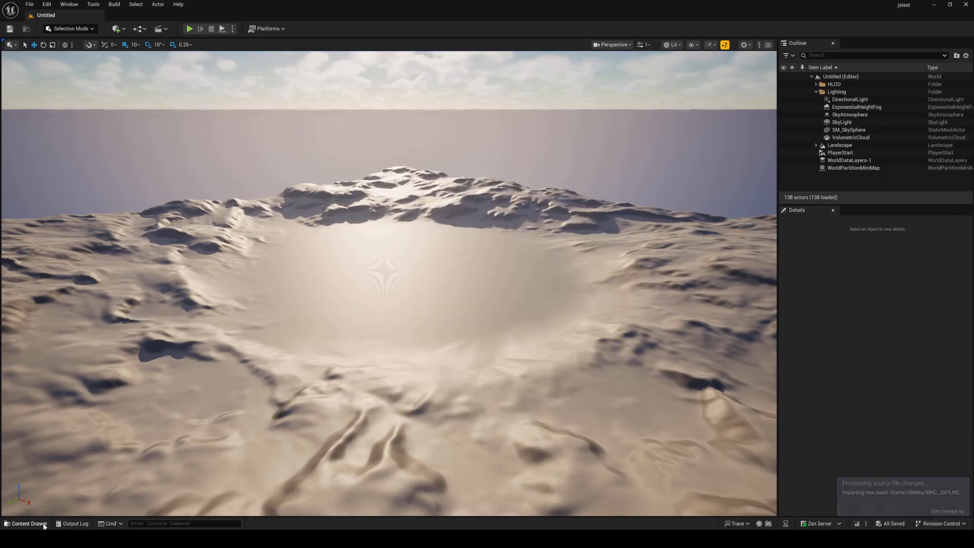
left_click(26, 523)
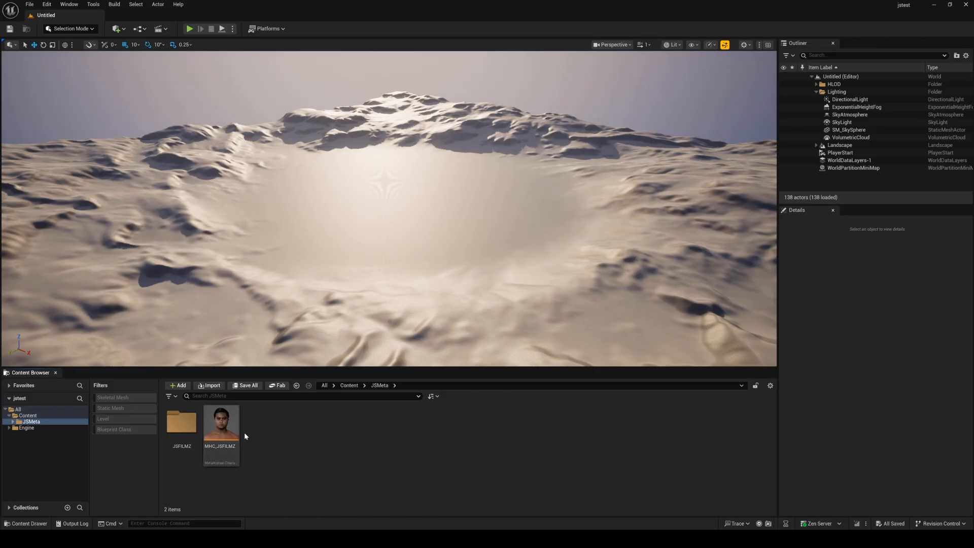
left_click(220, 425)
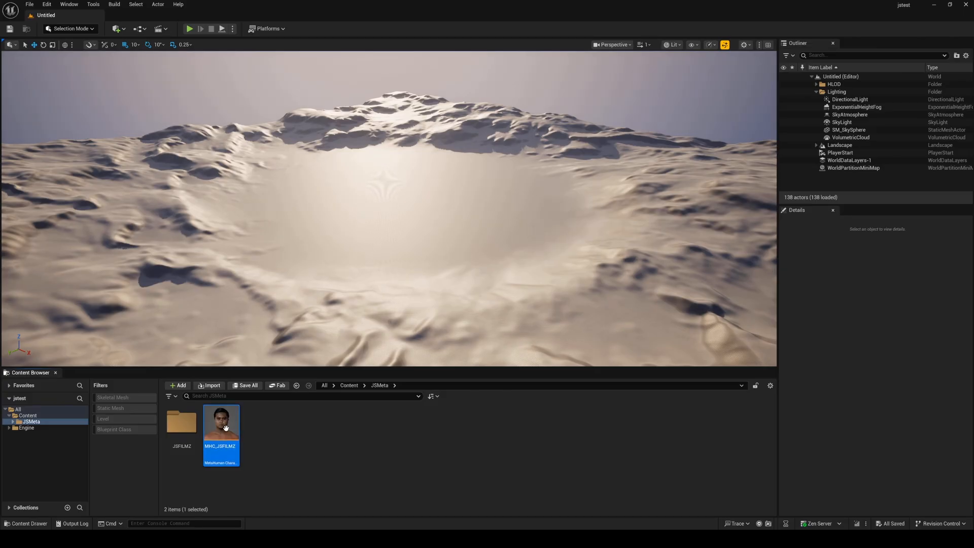
Step: Enable the missing project settings for MHC_JSFILMZ and reopen it after the restart
double_click(220, 421)
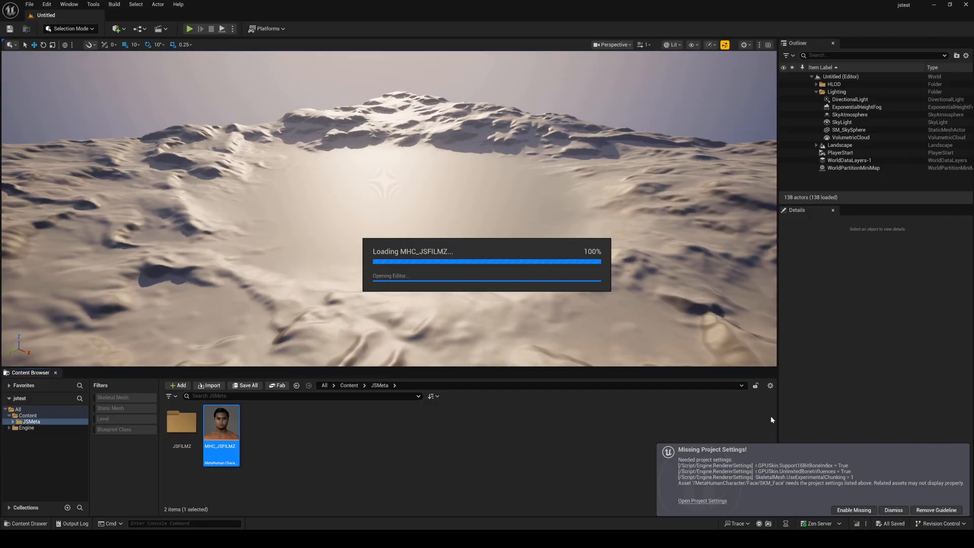
mouse_move(724, 428)
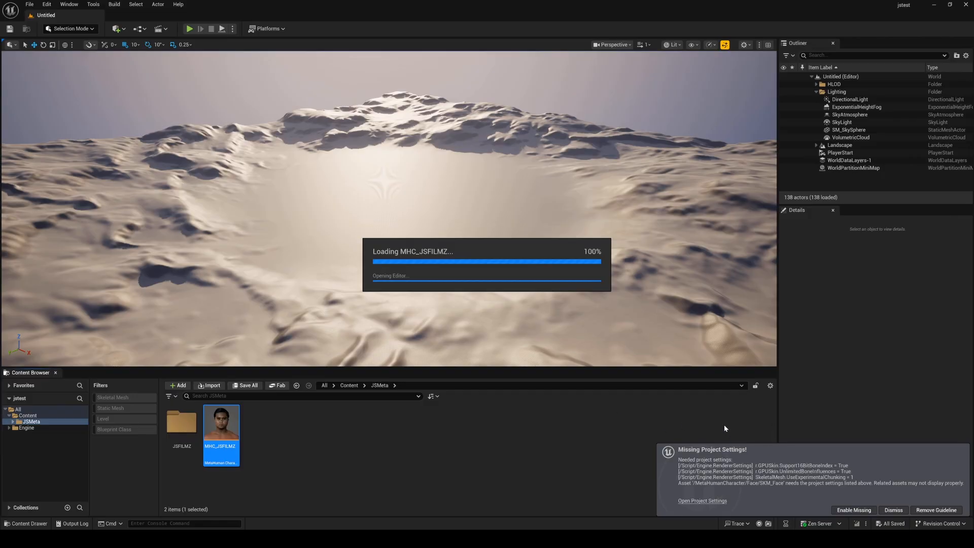
mouse_move(712, 352)
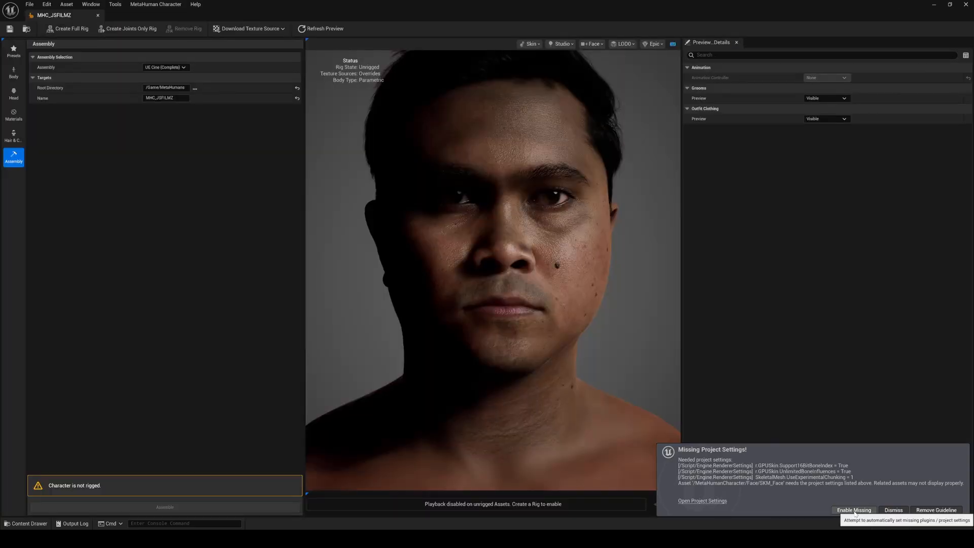
left_click(892, 510)
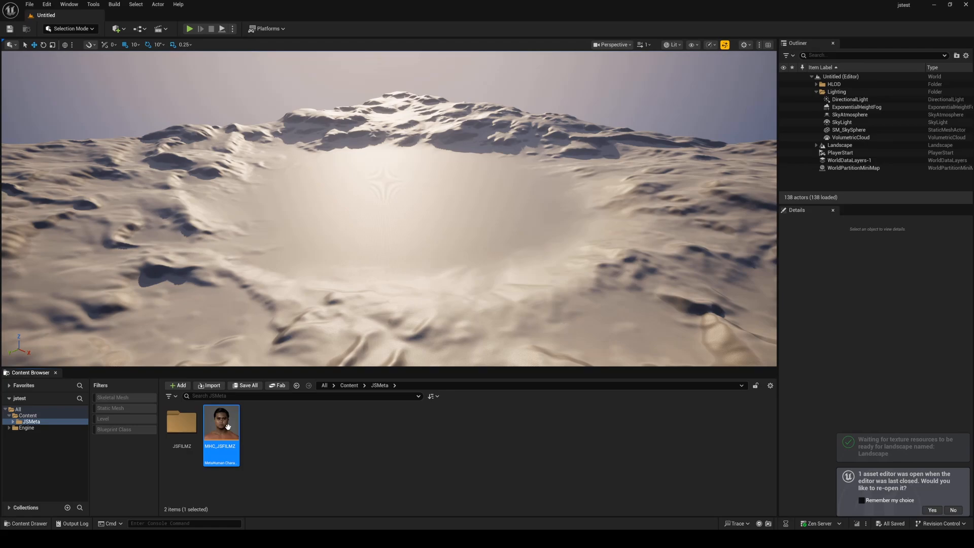
double_click(220, 421)
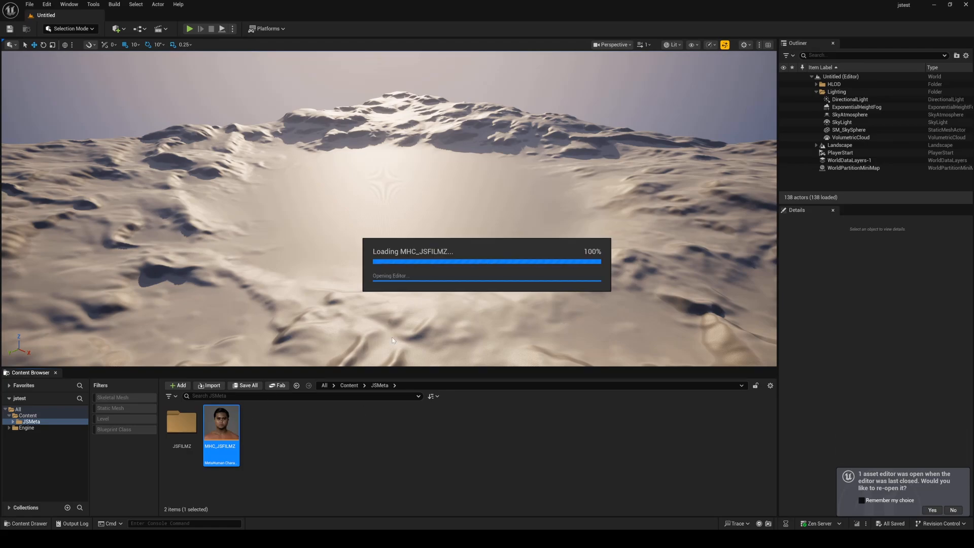
mouse_move(401, 337)
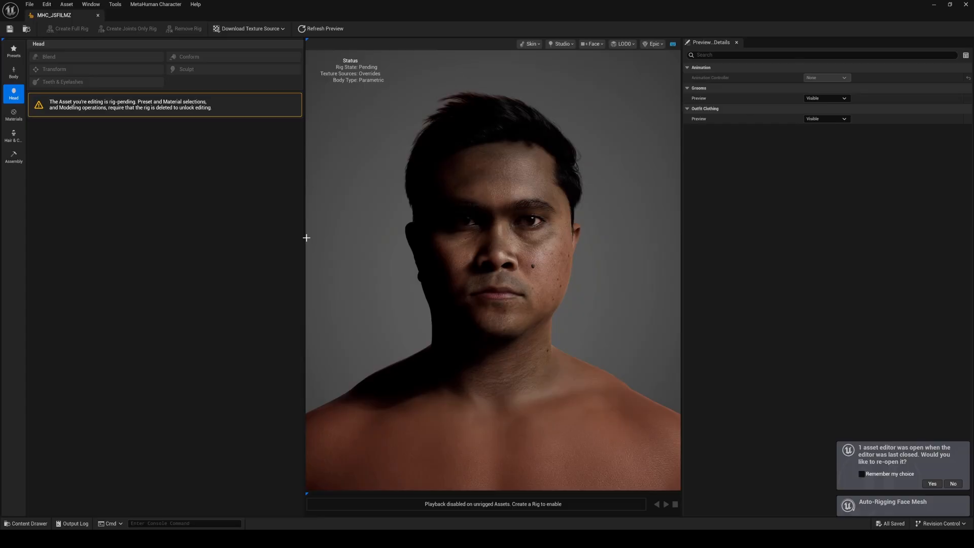
mouse_move(607, 313)
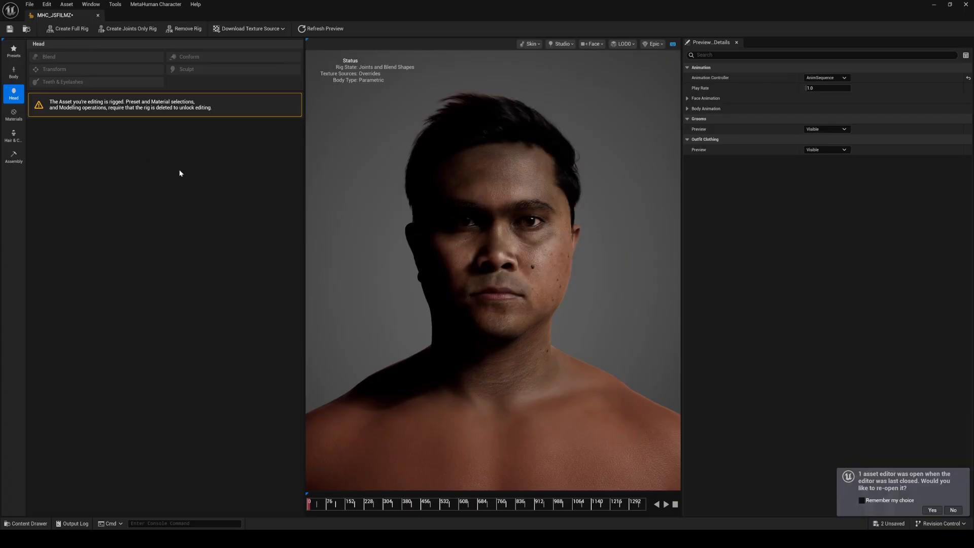
mouse_move(252, 51)
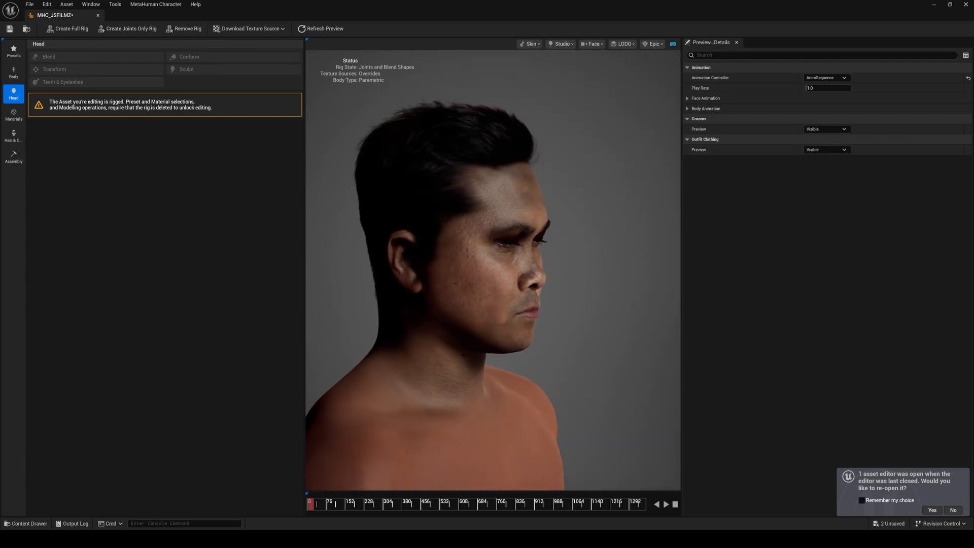
Step: Assemble the rigged MHC_JSFILMZ character into a new MetaHumans content folder
left_click(13, 158)
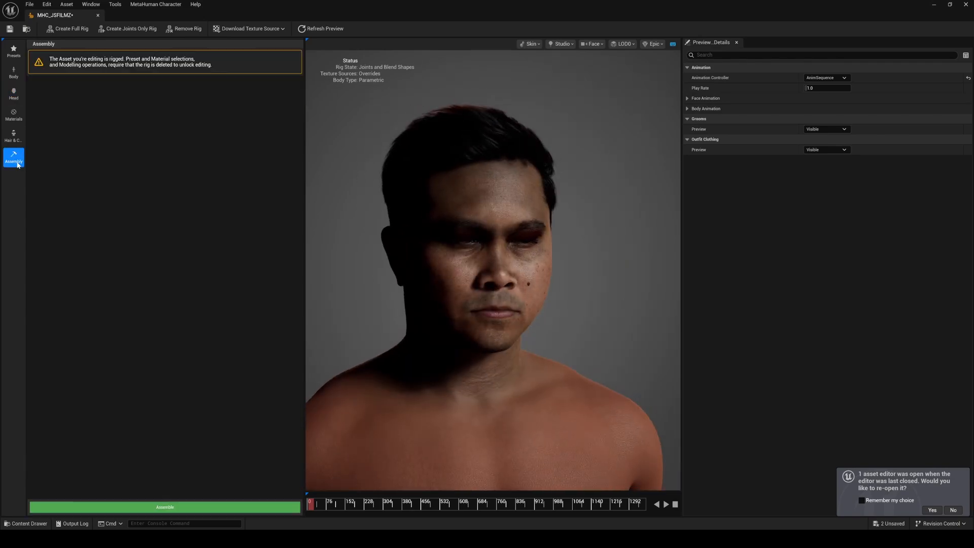
left_click(14, 157)
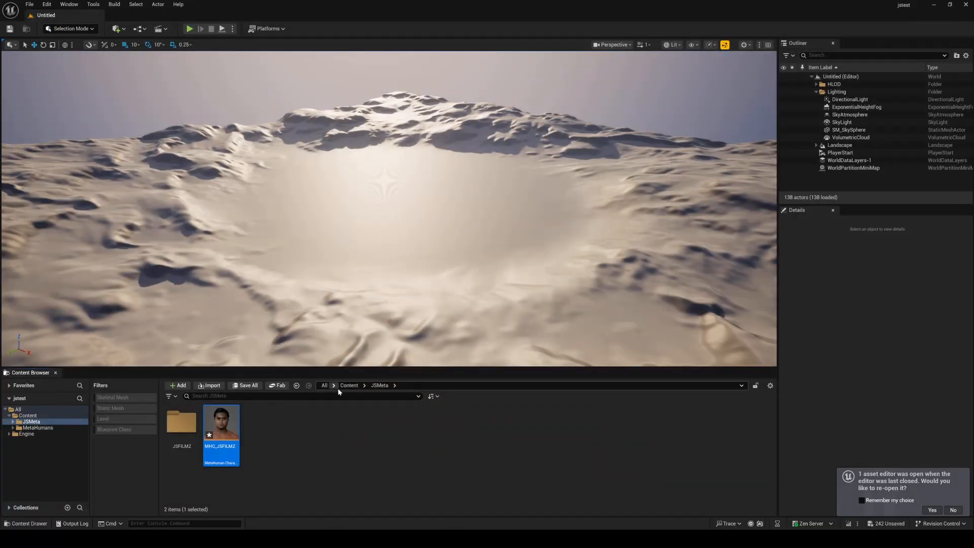
Step: Put BP_MHC_JSFILMZ in a new Basic level and save a level sequence named NewLevelSequence
left_click(37, 427)
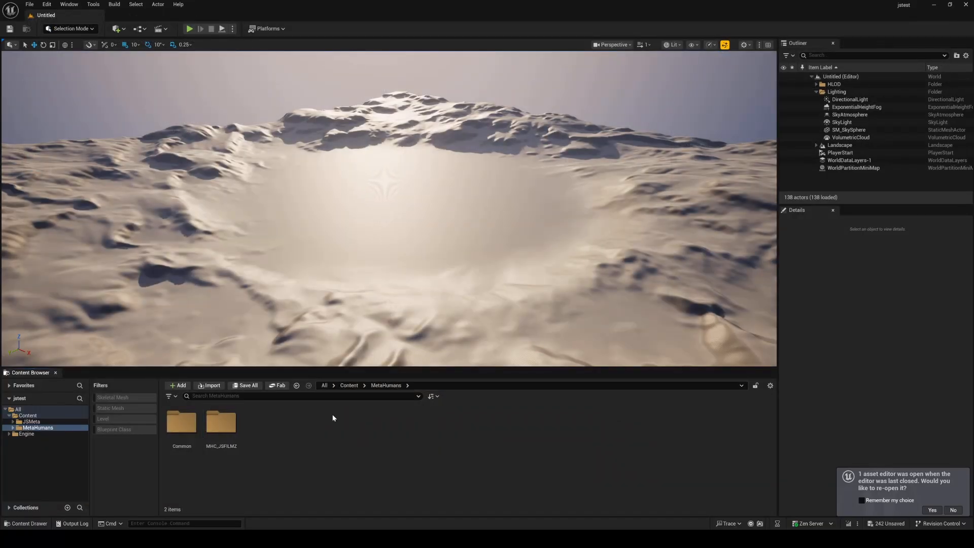
double_click(221, 422)
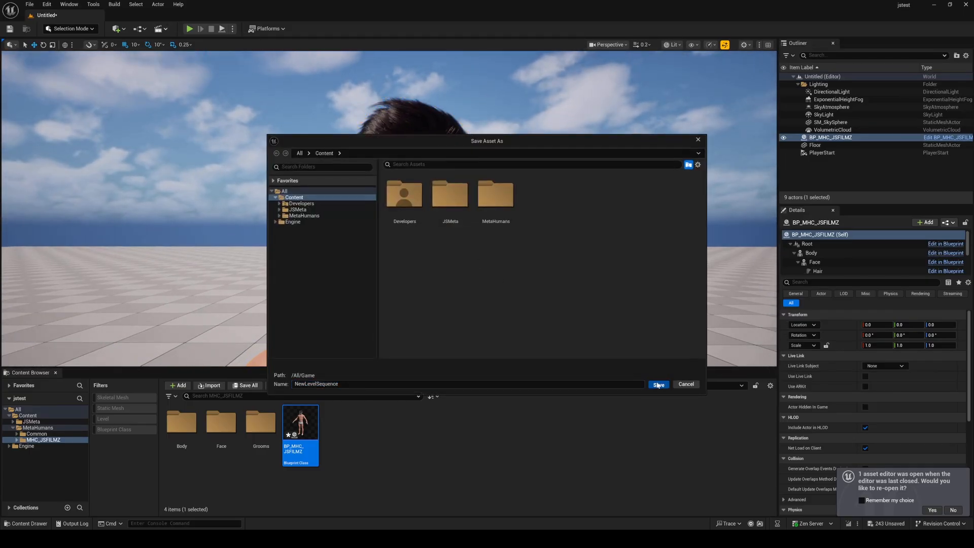
left_click(657, 383)
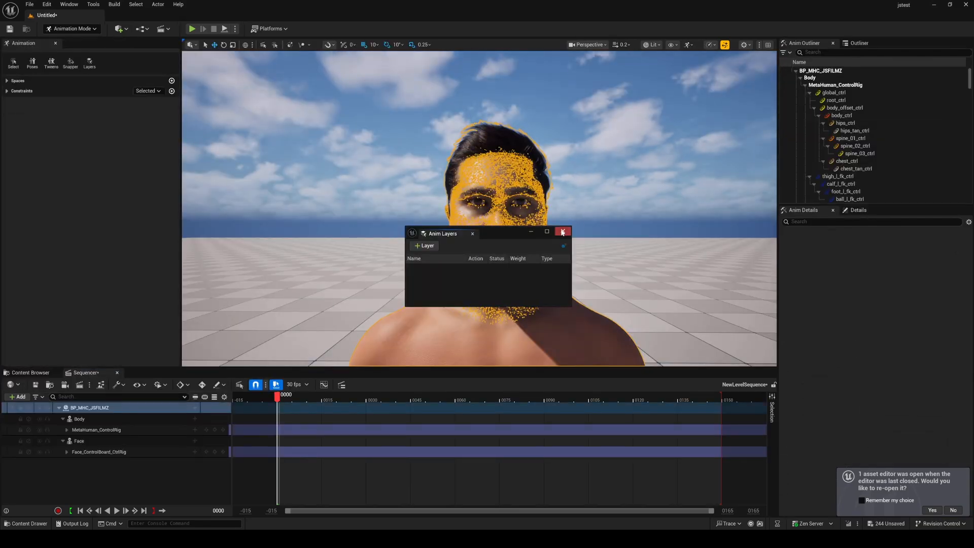
Step: Filter Sequencer tracks to 'blink', set CTRL_L_eye_blink to 1.0 and select CTRL_R_eye_blink
left_click(562, 232)
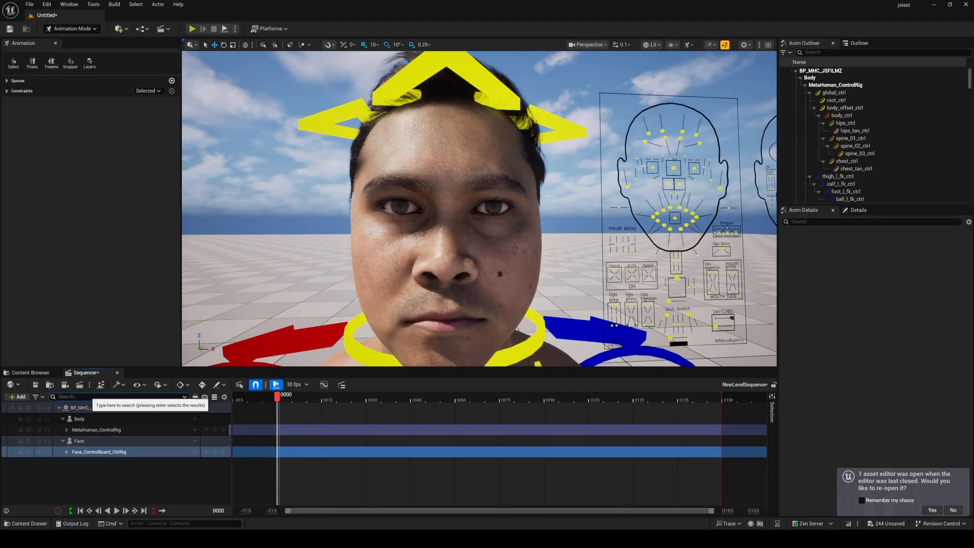
type("blink")
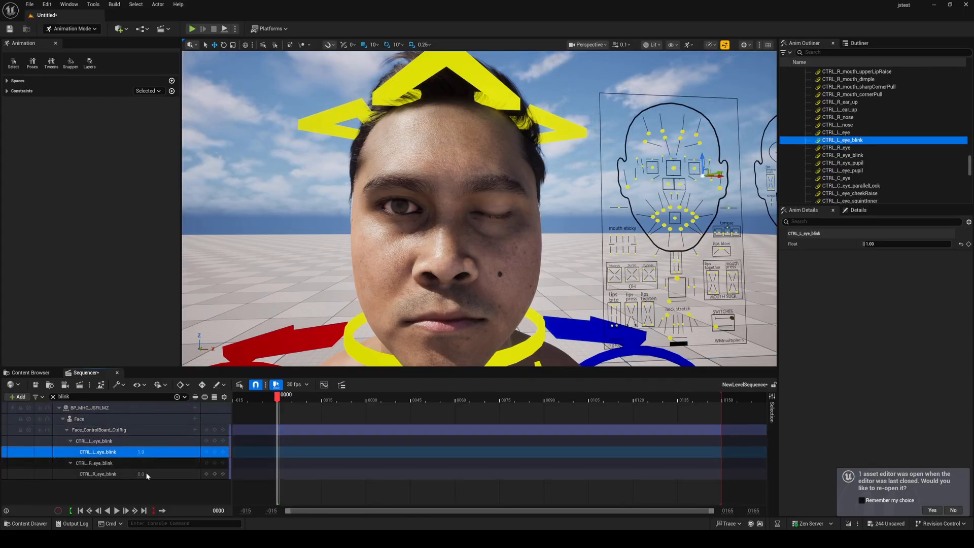
left_click(97, 474)
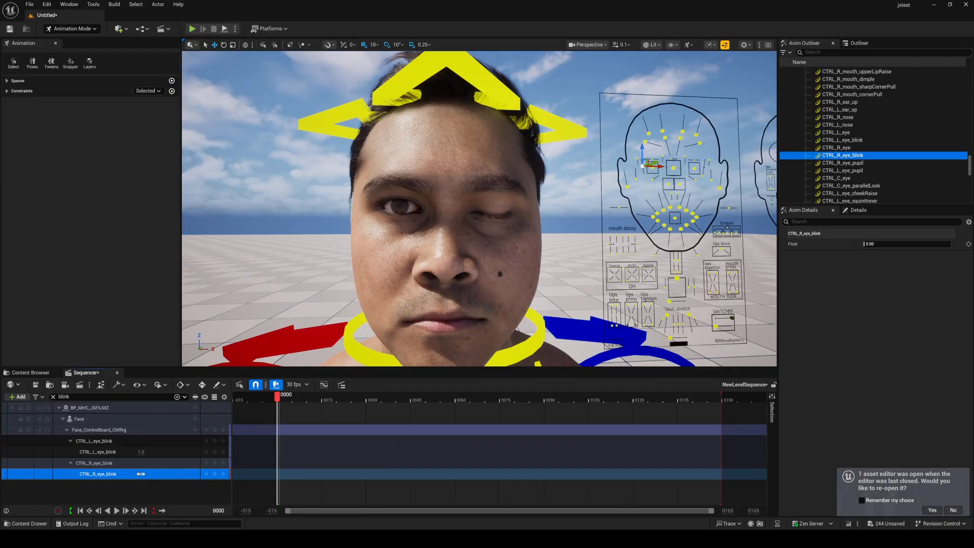